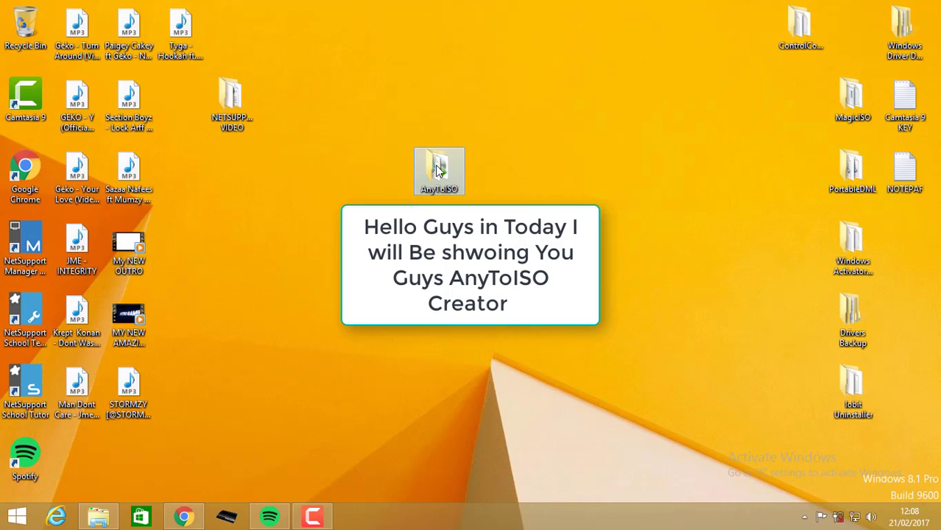
Step: Open the desktop AnyToISO folder and launch anytoiso.exe
double_click(439, 171)
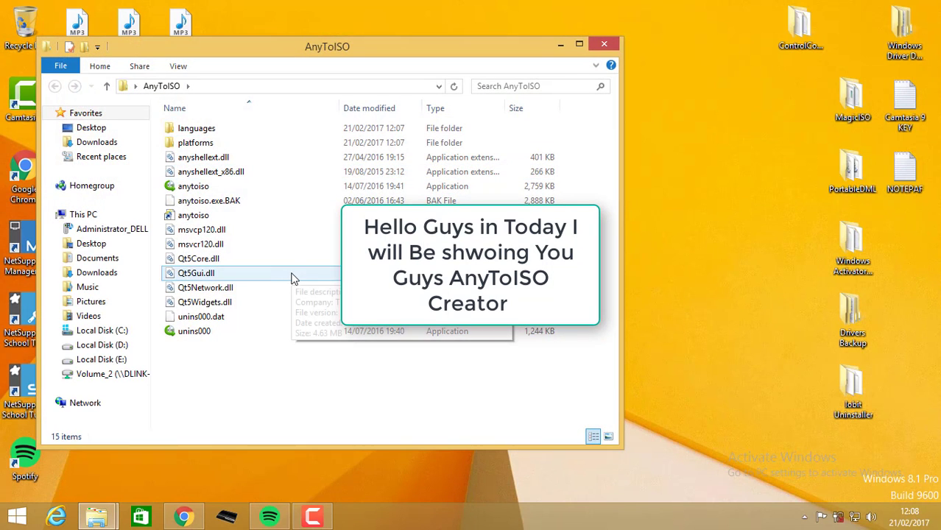
left_click(193, 185)
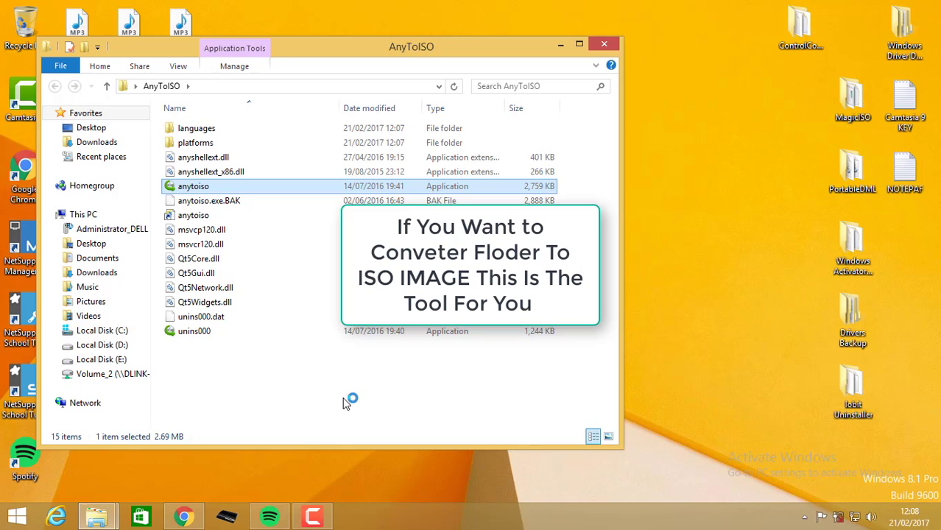
double_click(192, 185)
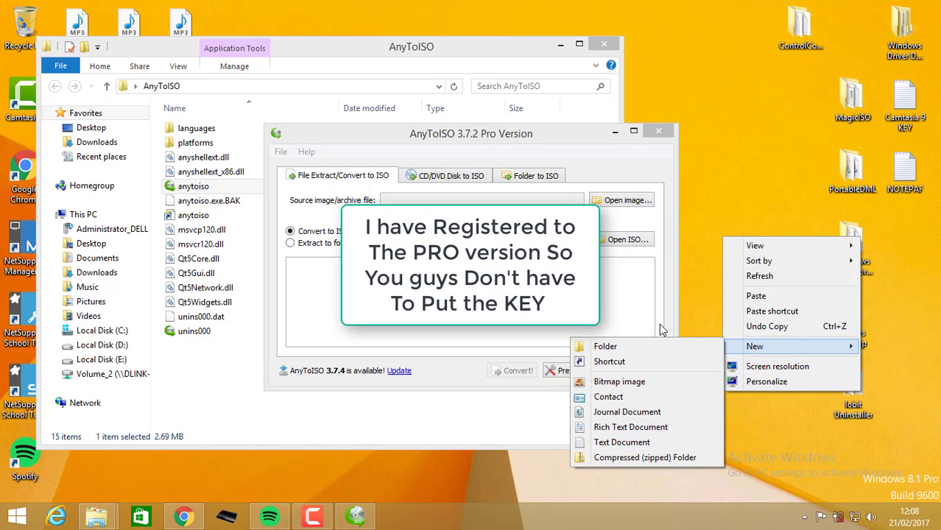
Step: Make a new desktop folder named ICE and close the AnyToISO Explorer window
left_click(606, 346)
type("ICE")
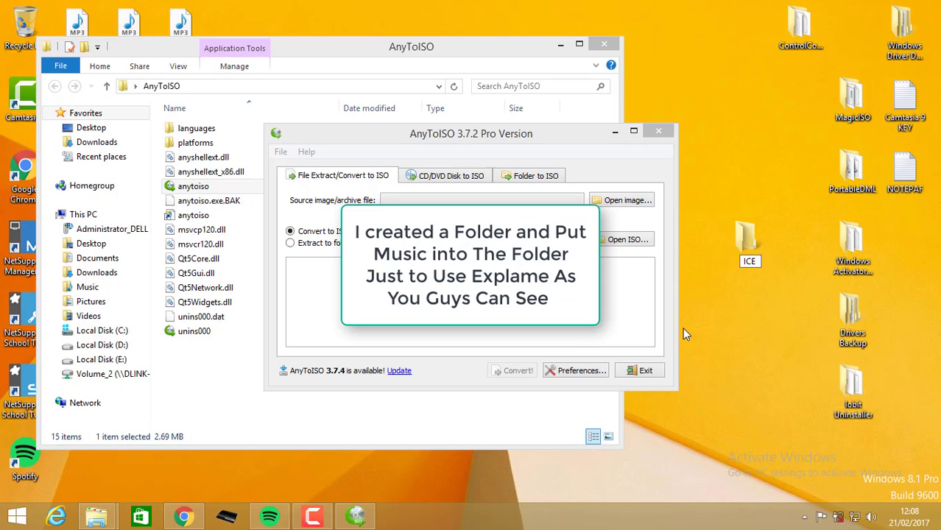
left_click(750, 240)
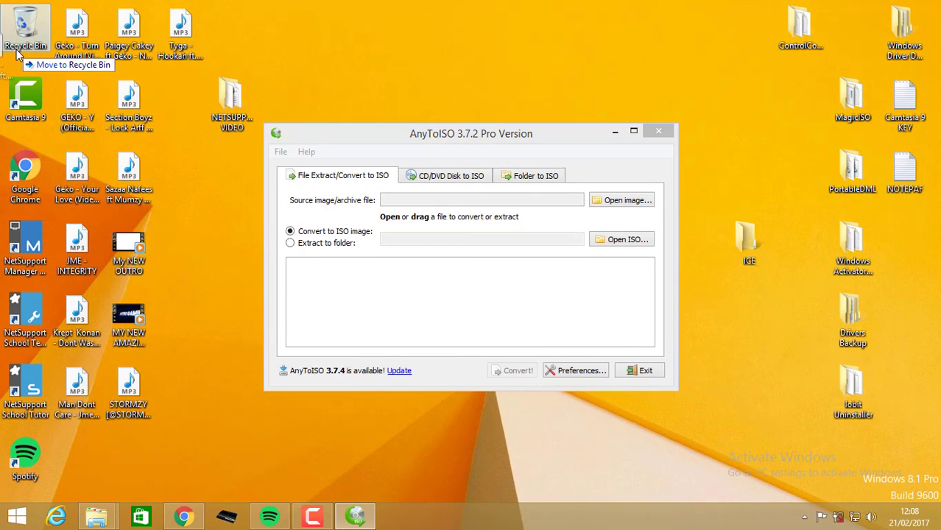
Step: Switch AnyToISO to the Folder to ISO tab
right_click(179, 22)
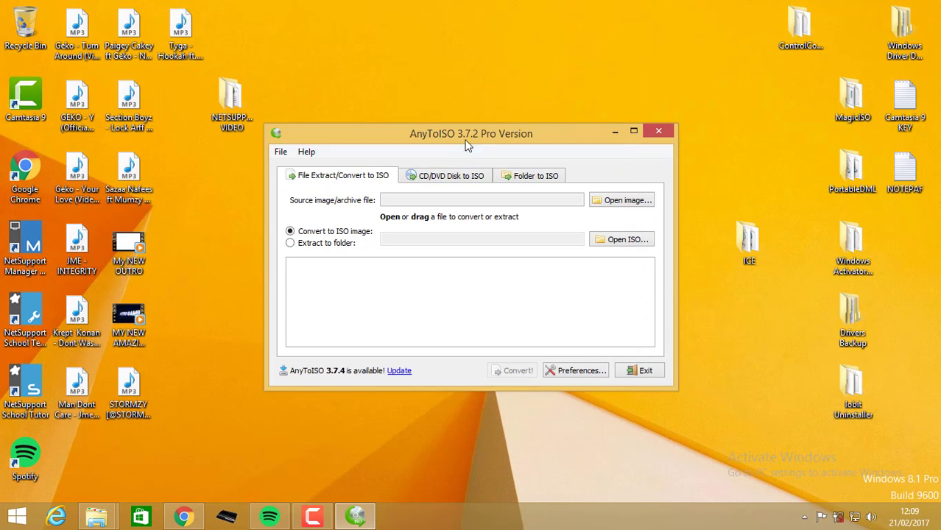
left_click(534, 176)
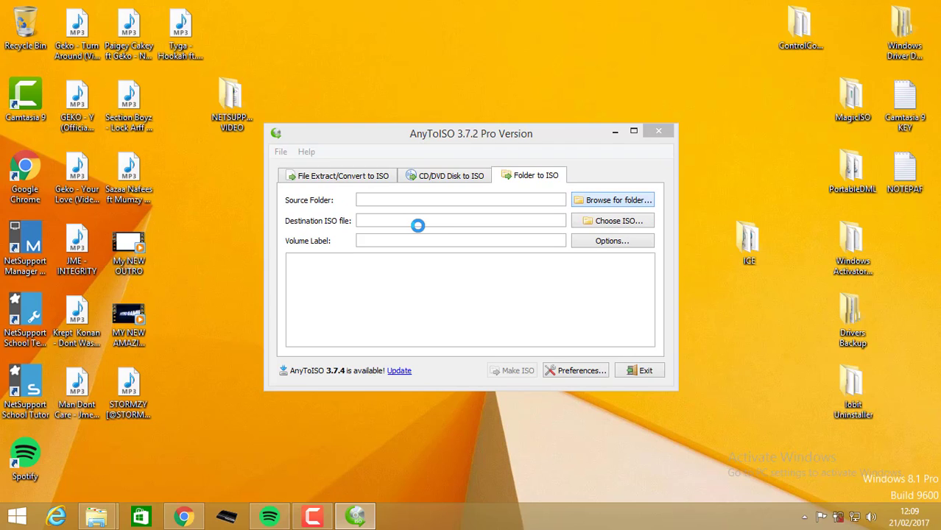
Step: Browse to the desktop ICE folder and select it as the source
left_click(612, 199)
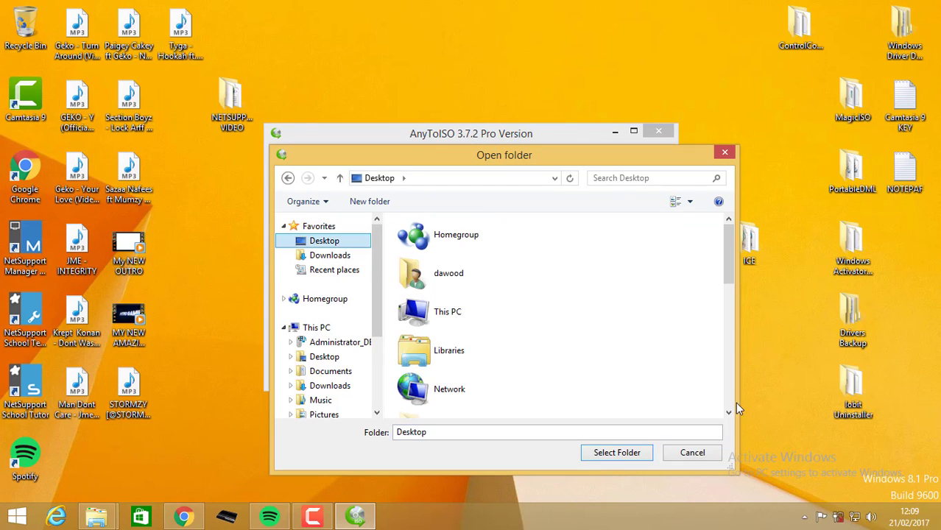
scroll("down", 3)
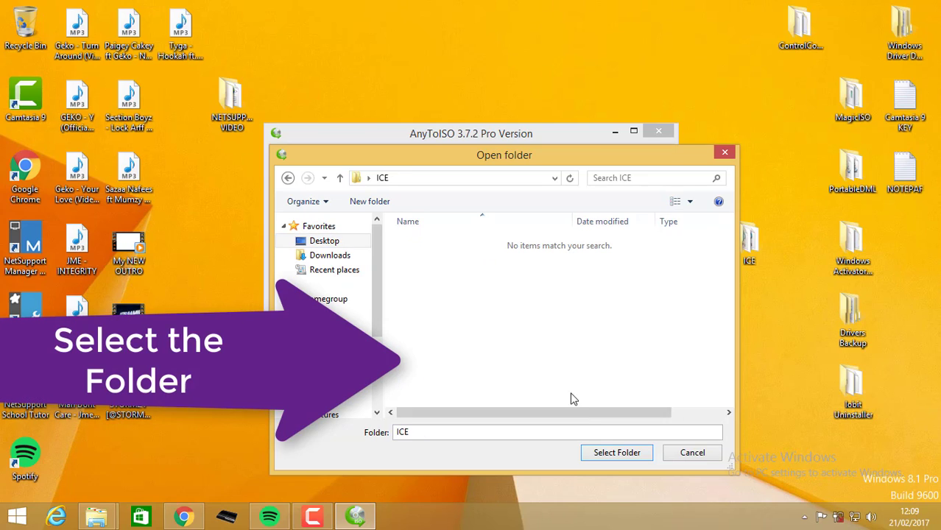
left_click(616, 452)
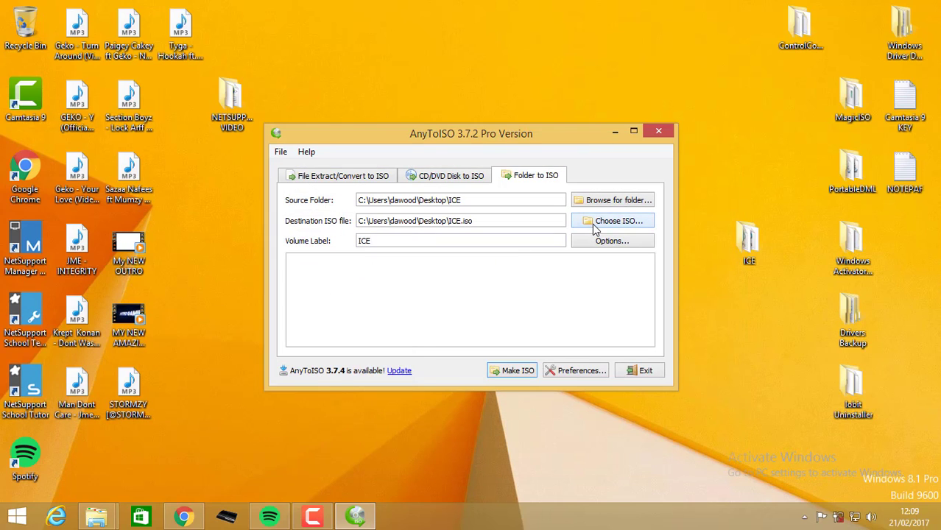
Step: Run Make ISO to produce ICE.iso, then close the songs window
left_click(512, 370)
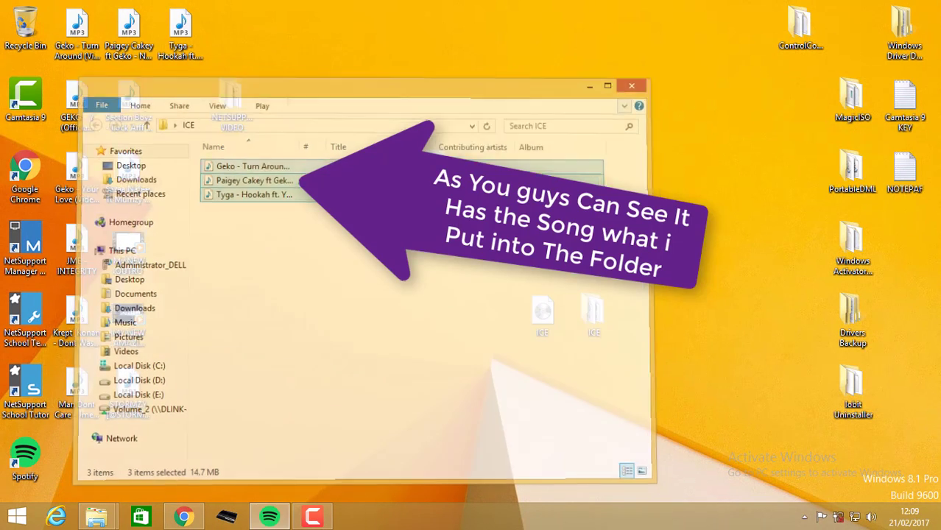
left_click(648, 86)
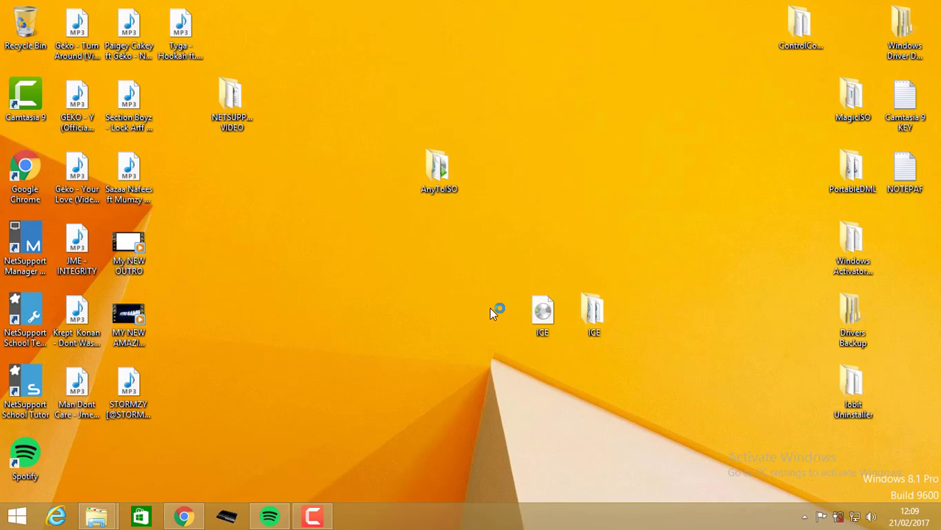
Step: Drag the ICE folder away from the ICE disc image on the desktop
left_click(593, 311)
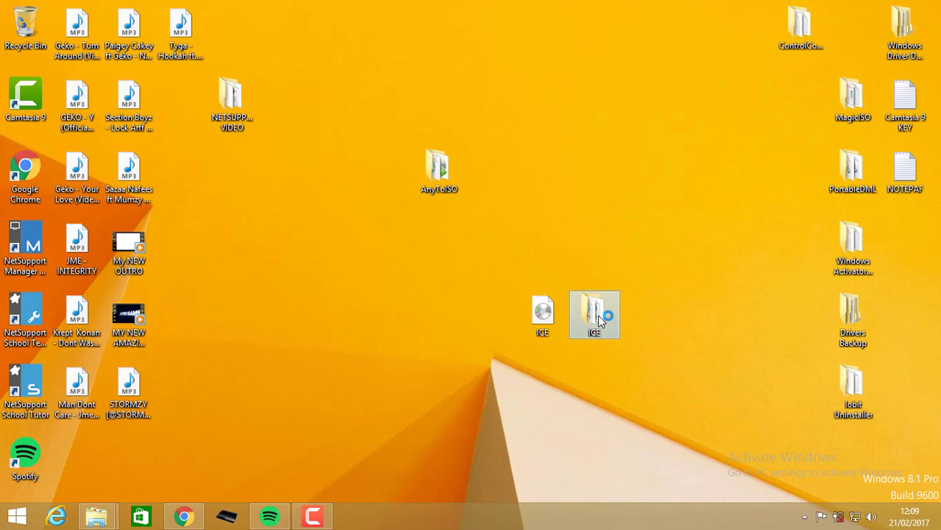
left_click_drag(595, 314, 646, 243)
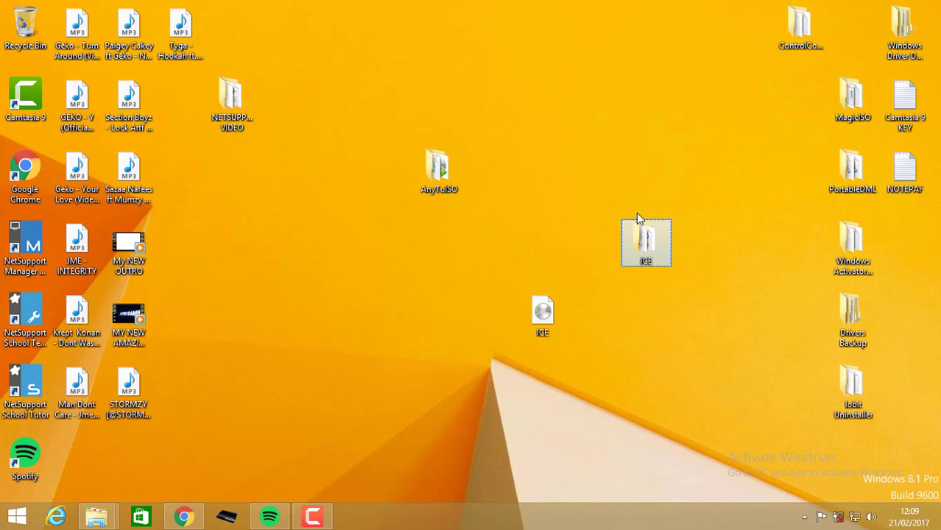
right_click(645, 243)
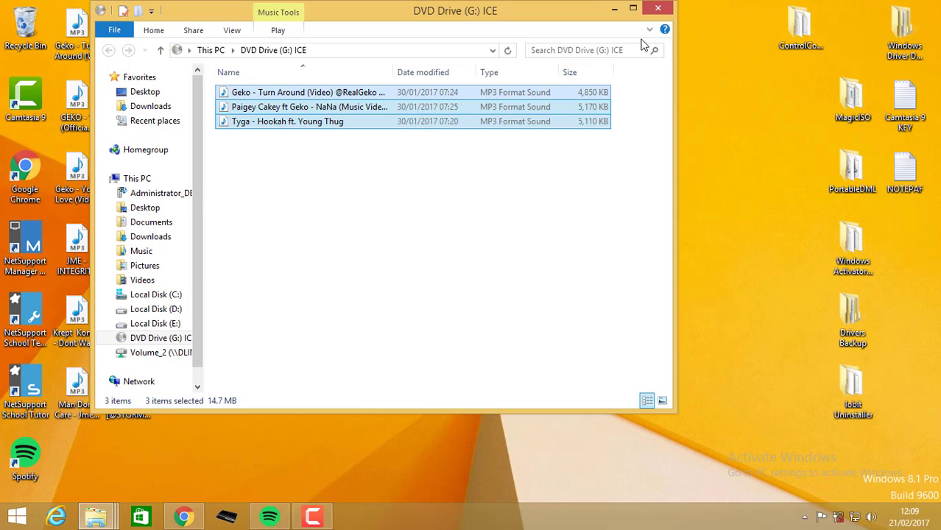
Step: Mount ICE.iso as DVD Drive (G:) and check its three MP3 songs
left_click(674, 9)
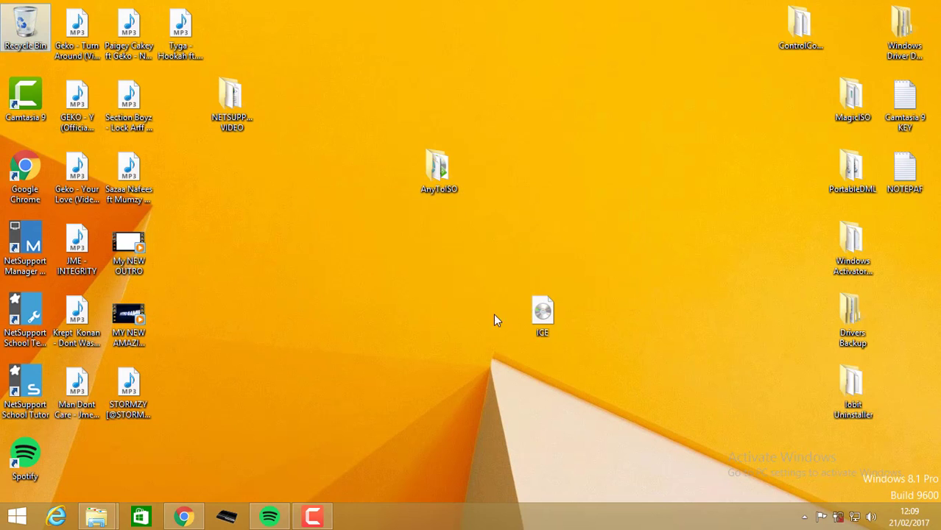
double_click(542, 309)
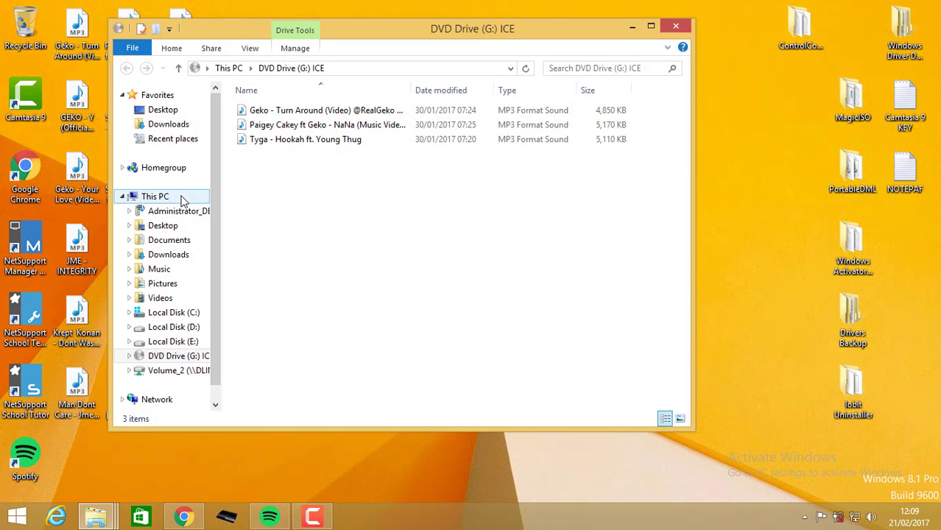
left_click(155, 196)
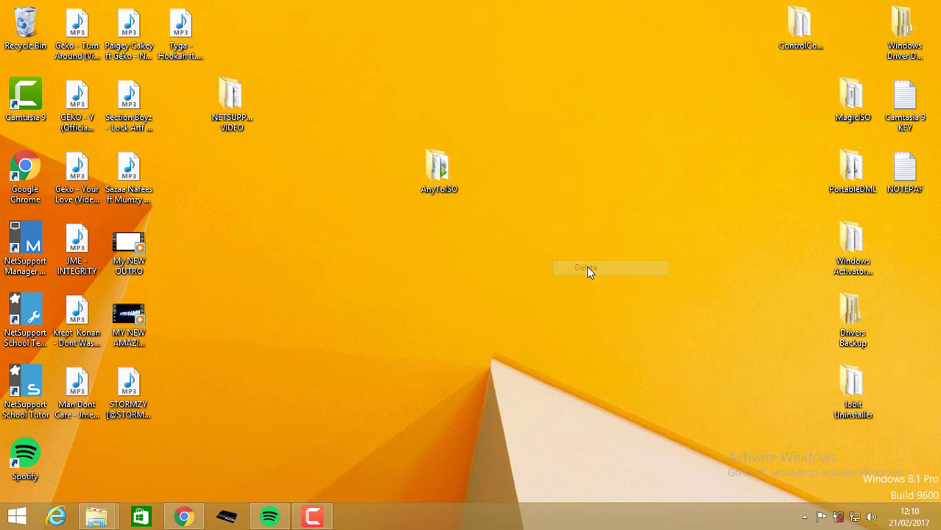
Step: Permanently delete ICE.iso and reopen the AnyToISO folder to relaunch the program
right_click(22, 23)
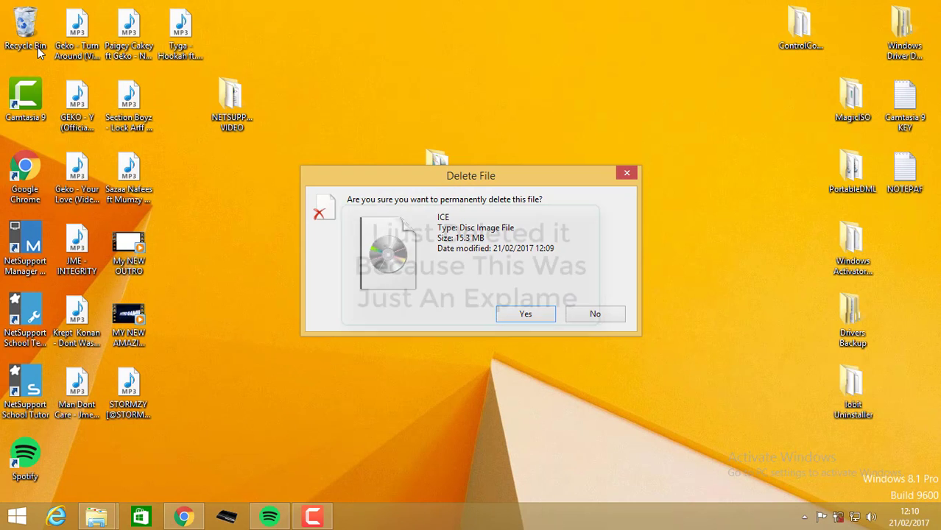
left_click(525, 313)
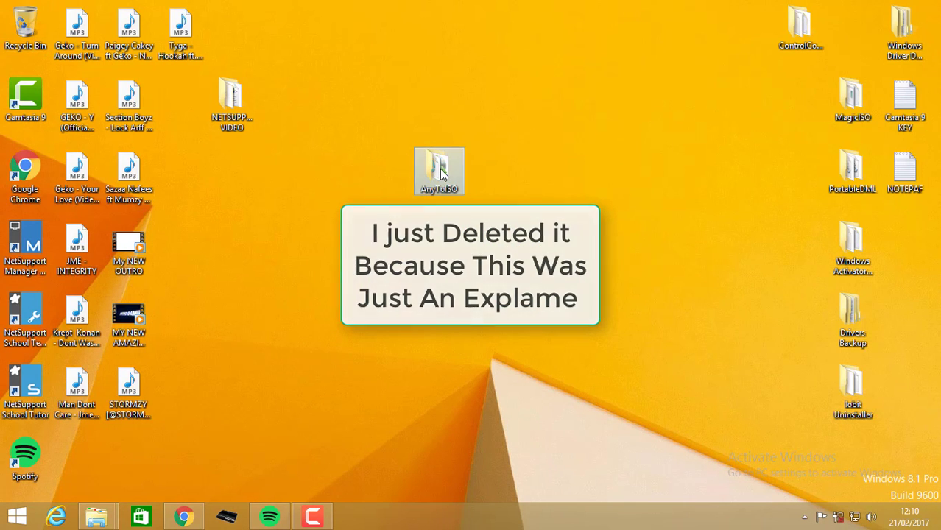
double_click(439, 171)
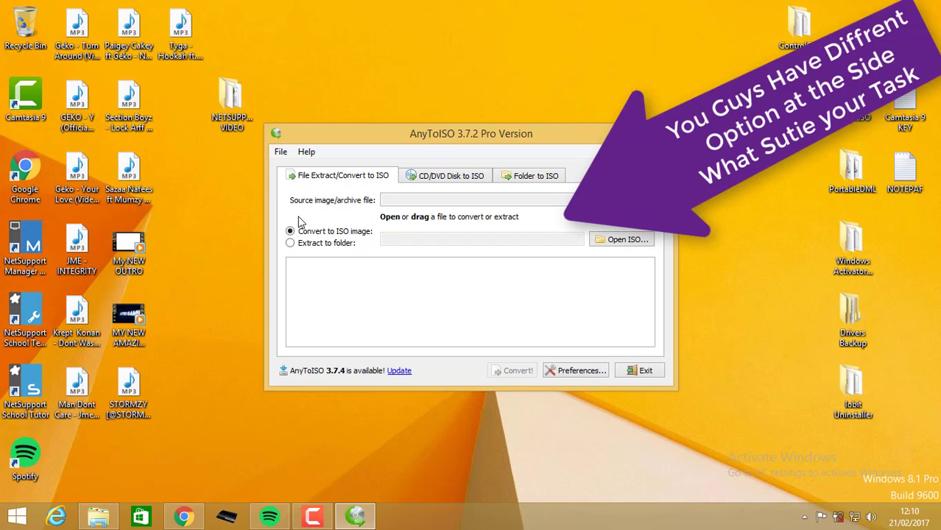
mouse_move(341, 206)
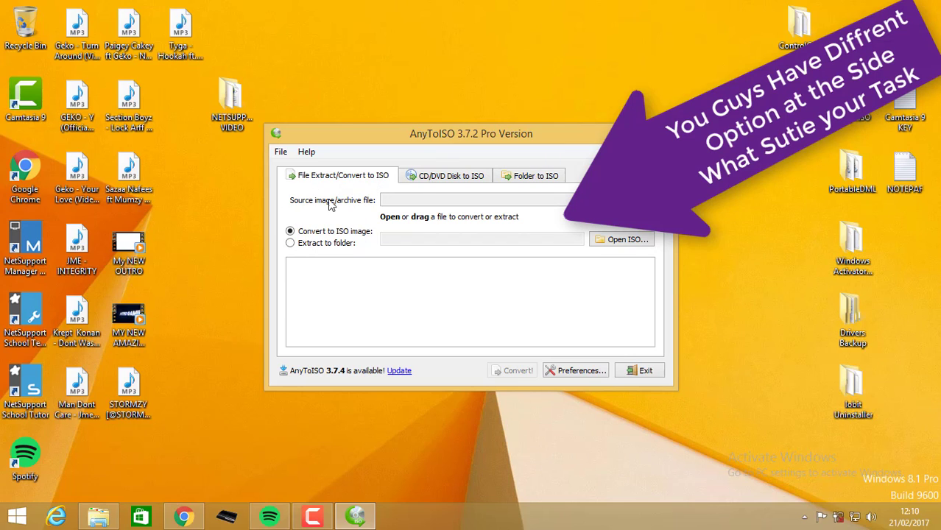
Step: View the CD/DVD Disk to ISO and Folder to ISO tabs, then open Preferences
left_click(450, 175)
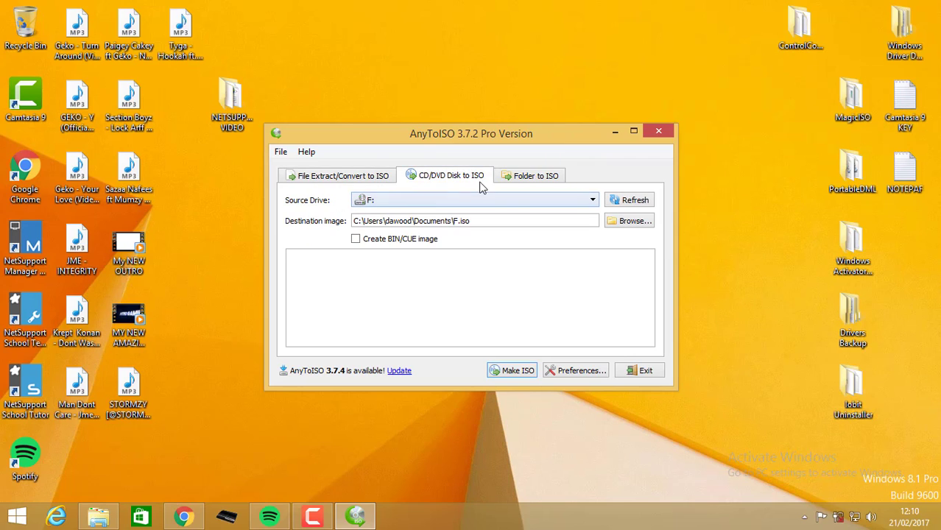
left_click(535, 175)
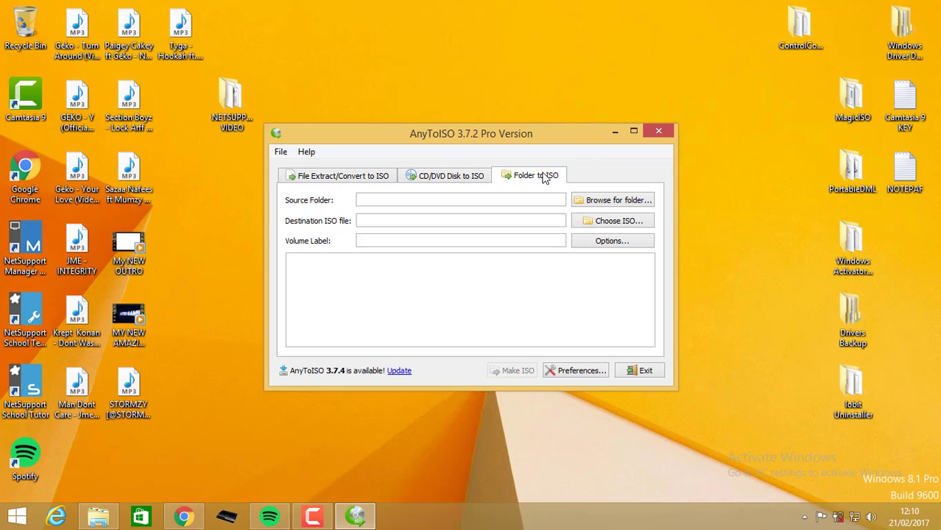
mouse_move(486, 153)
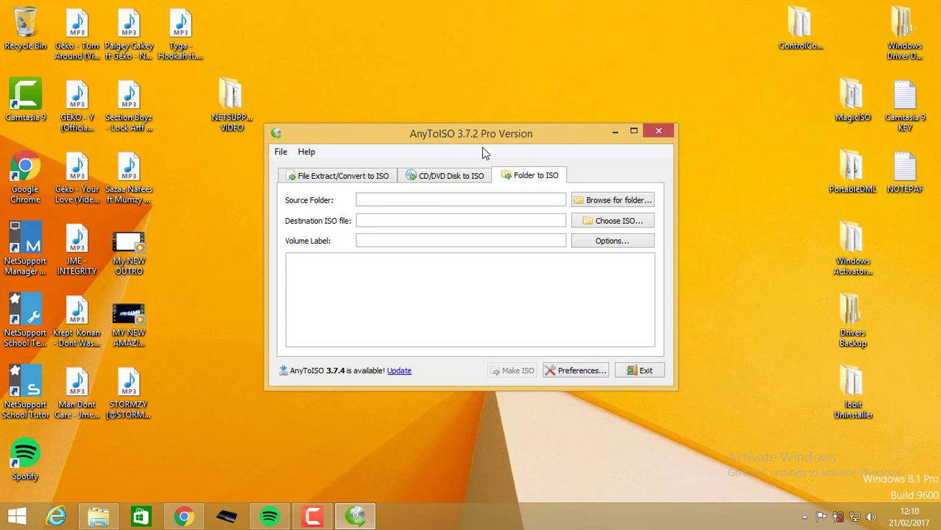
left_click(577, 370)
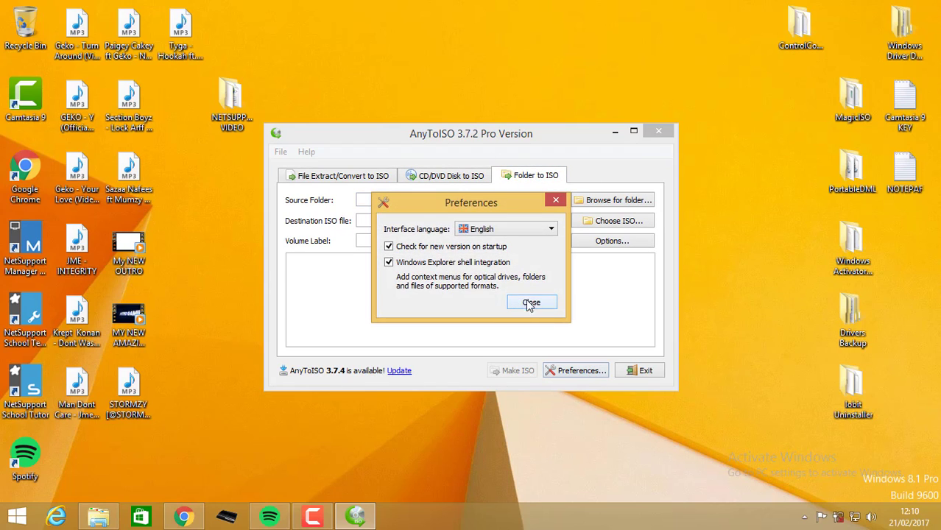
Step: Close Preferences, then close the About AnyToISO box showing version 3.7.2 Build 515
left_click(531, 301)
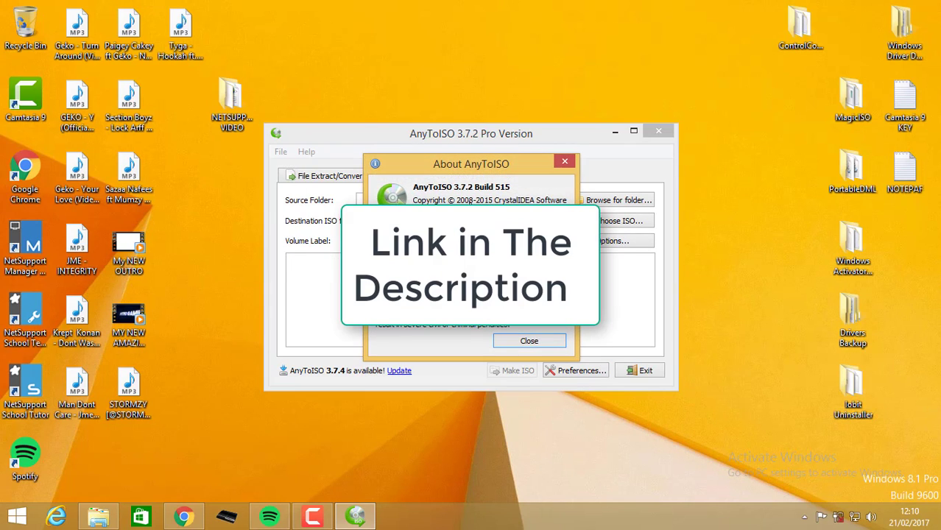
left_click(529, 340)
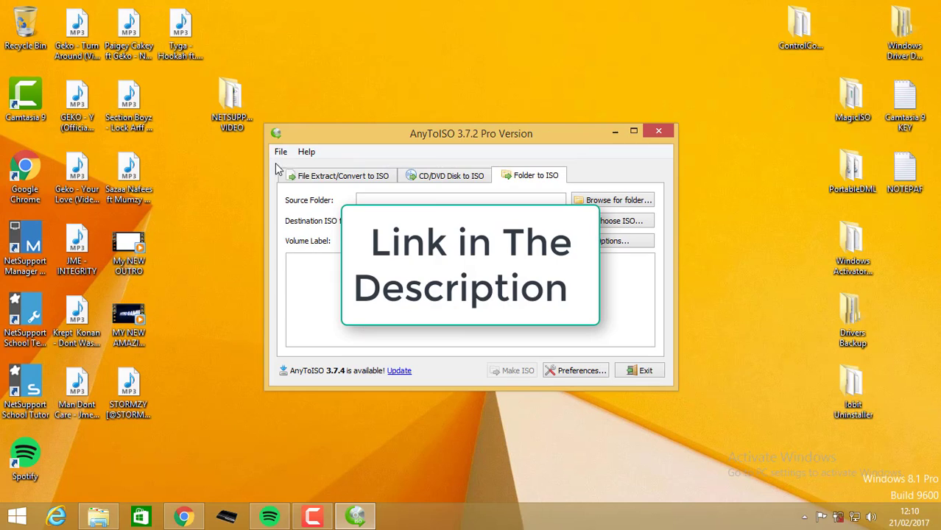